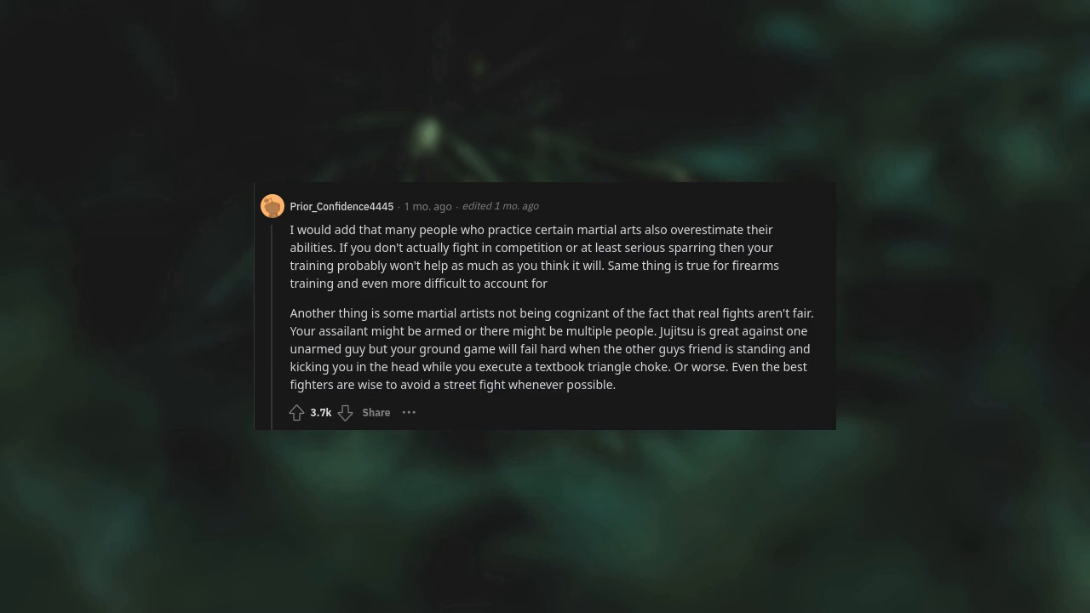
pyautogui.scroll(-3)
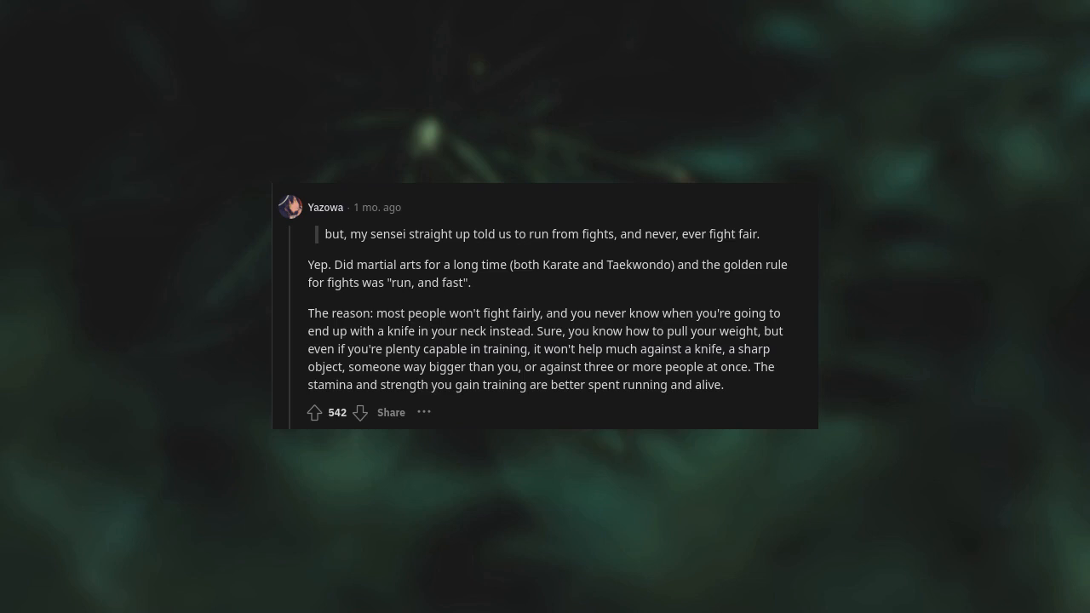
pyautogui.scroll(-3)
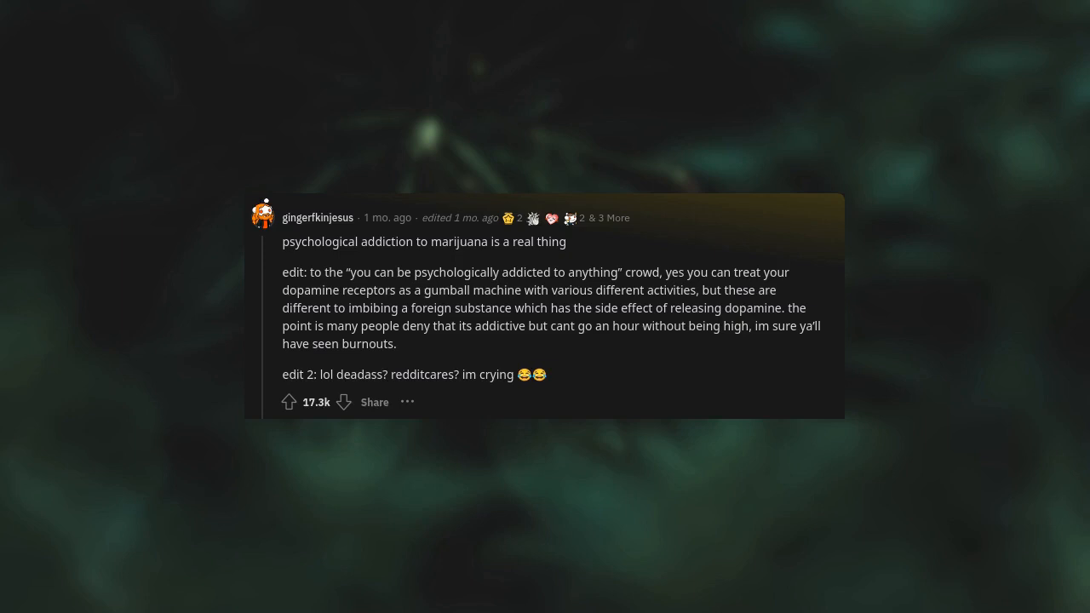
pyautogui.scroll(-3)
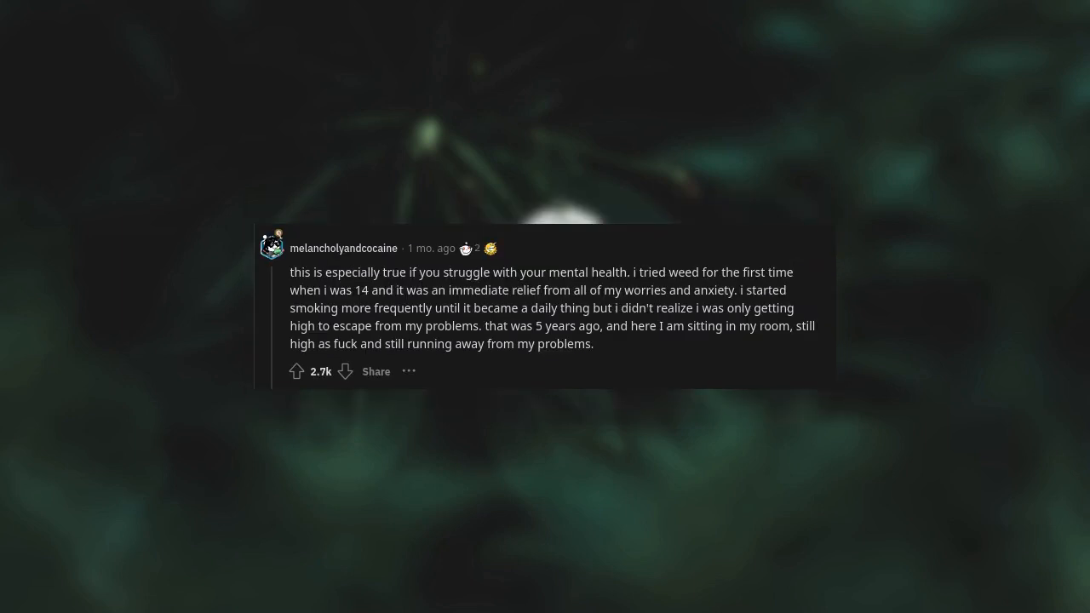